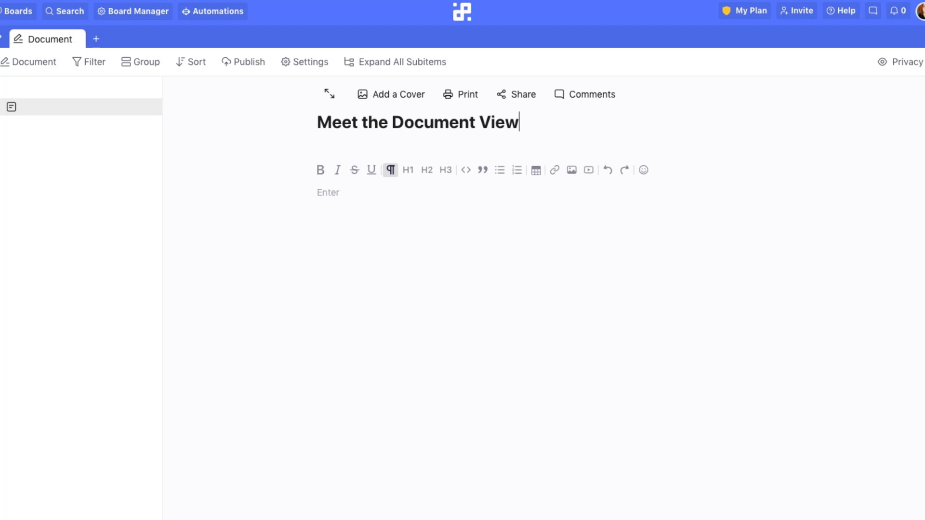
Write the intro sentence 'It's a whole new approach to handling your content' under the title.
{"action": "type", "text": "It's a whol"}
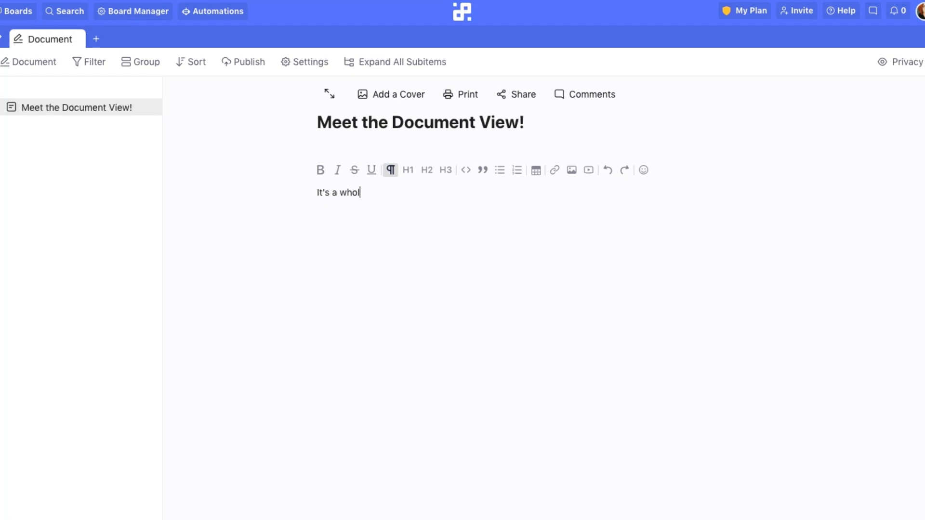
{"action": "type", "text": "e new approach to handling your content"}
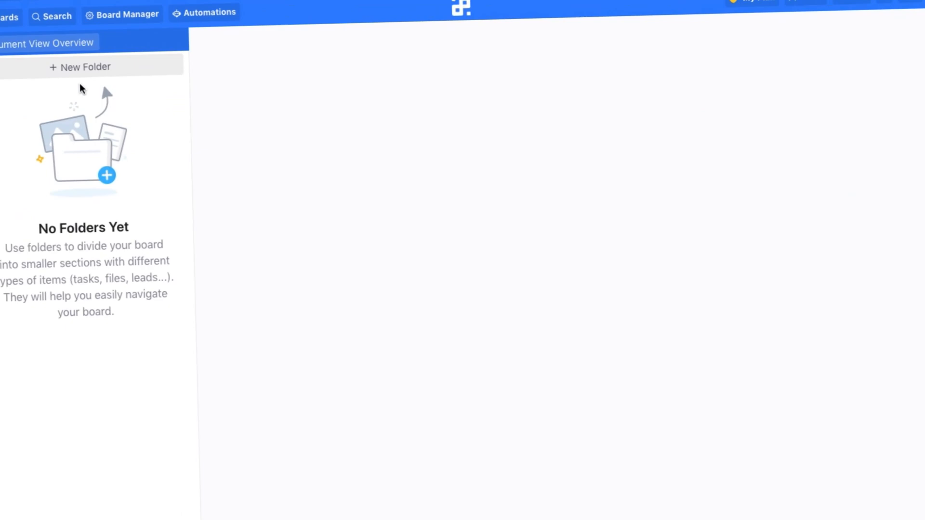
Add a folder named New Doc that uses the Document view.
{"action": "left_click", "coordinate": [86, 66]}
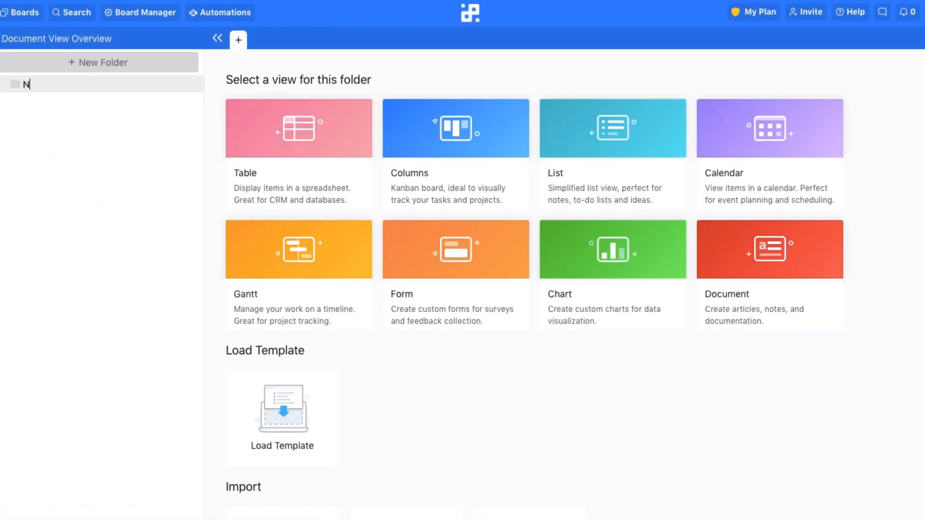
{"action": "type", "text": "ew Doc"}
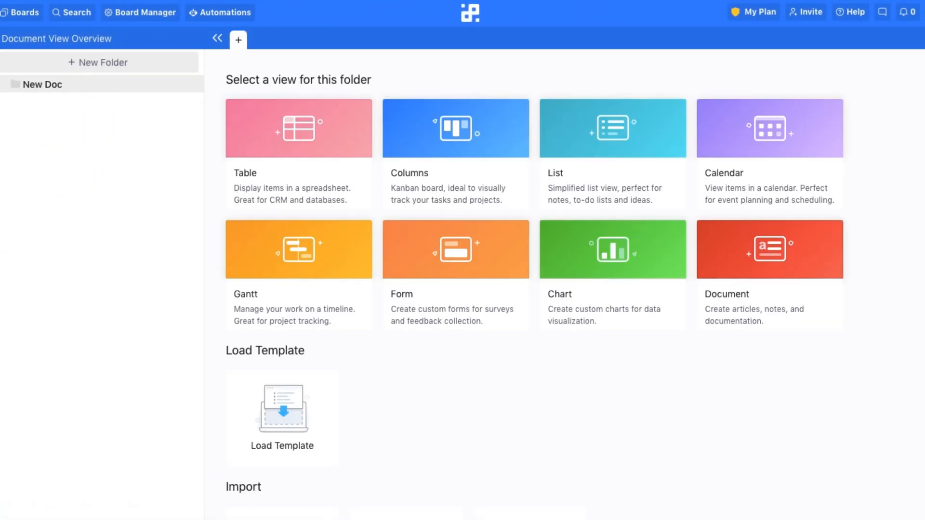
{"action": "left_click", "coordinate": [769, 250]}
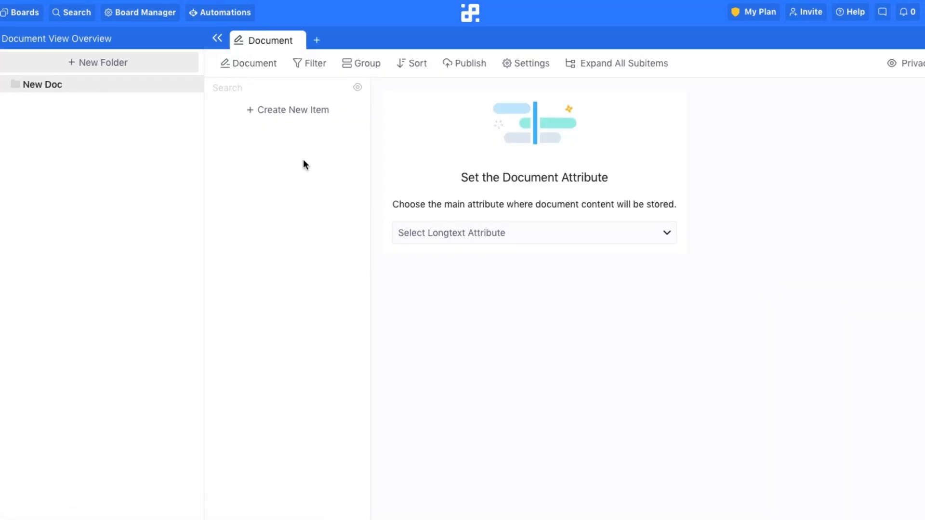
Create the first item and store its document content in the Description attribute.
{"action": "left_click", "coordinate": [287, 110]}
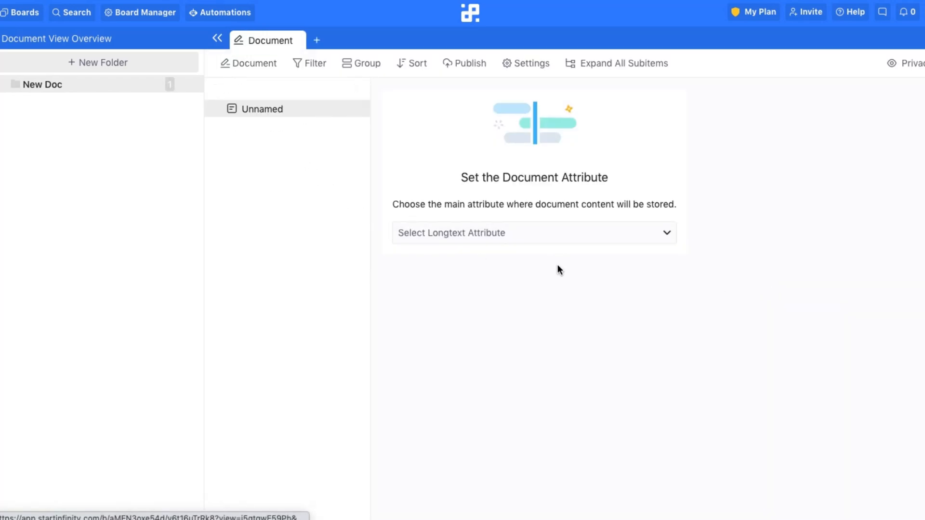
{"action": "left_click", "coordinate": [534, 232]}
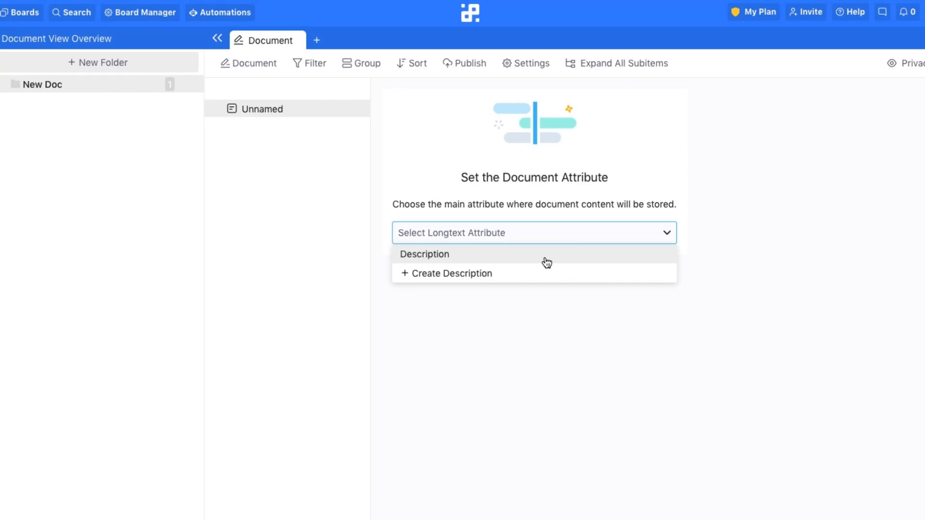
{"action": "left_click", "coordinate": [424, 255]}
{"action": "type", "text": "Start typing!"}
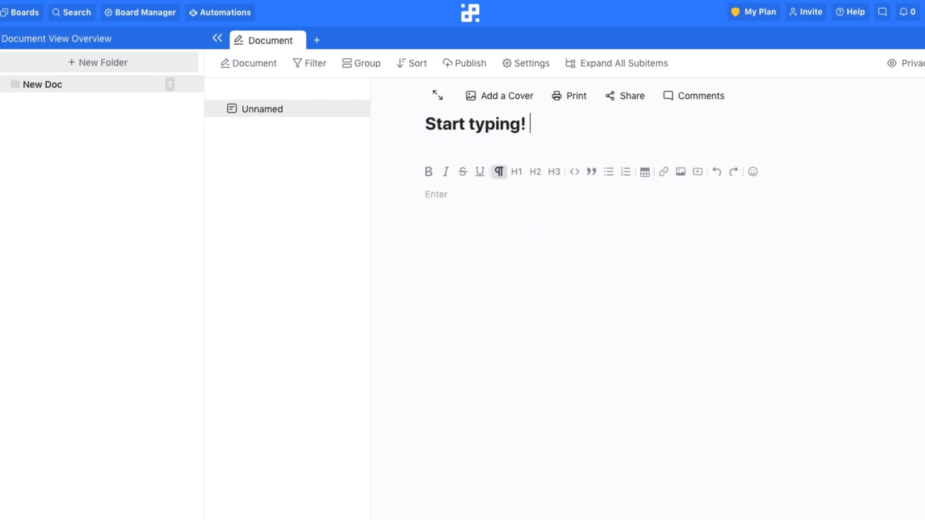
Write the heading 'Add titles and change them' and the line 'Add tables and emoji 🙂'.
{"action": "type", "text": "Add titles and change them"}
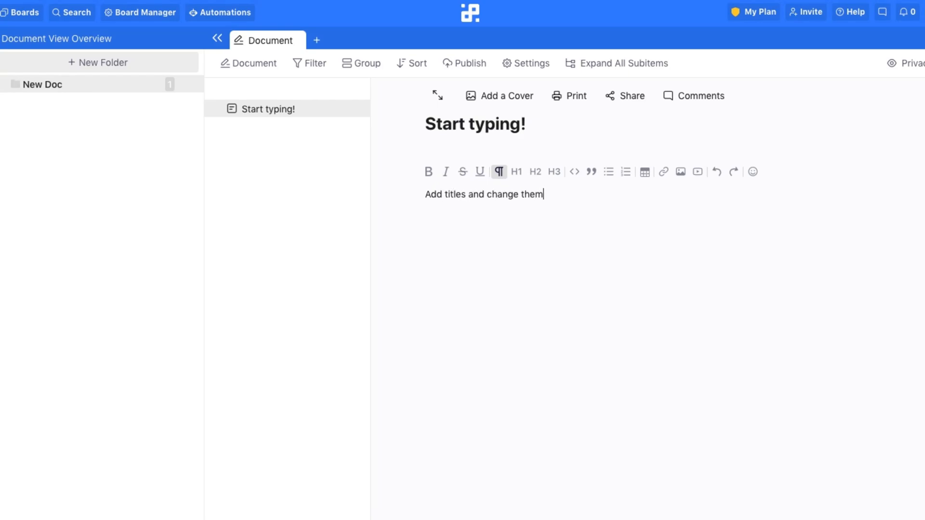
{"action": "type", "text": "Add tables"}
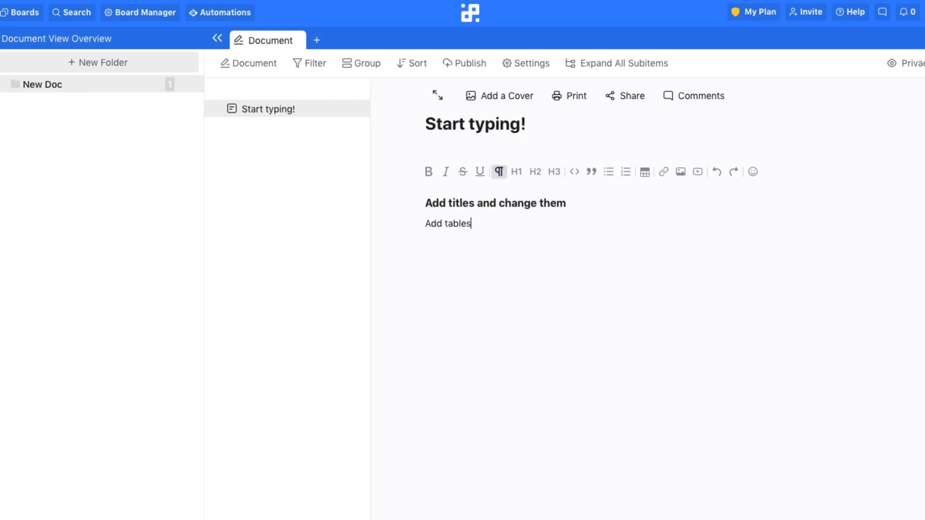
{"action": "type", "text": "and emoji 🙂"}
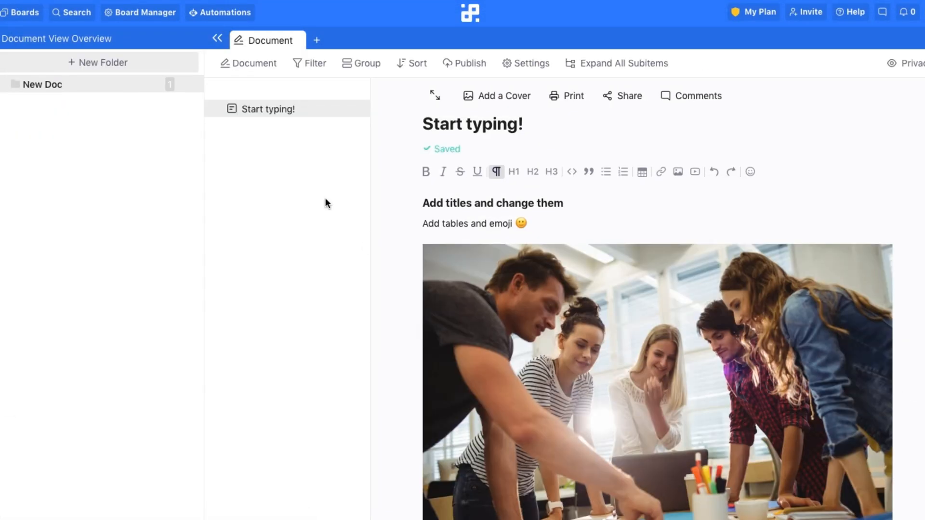
Add a cover banner to the document and bring up its comments.
{"action": "left_click", "coordinate": [496, 95]}
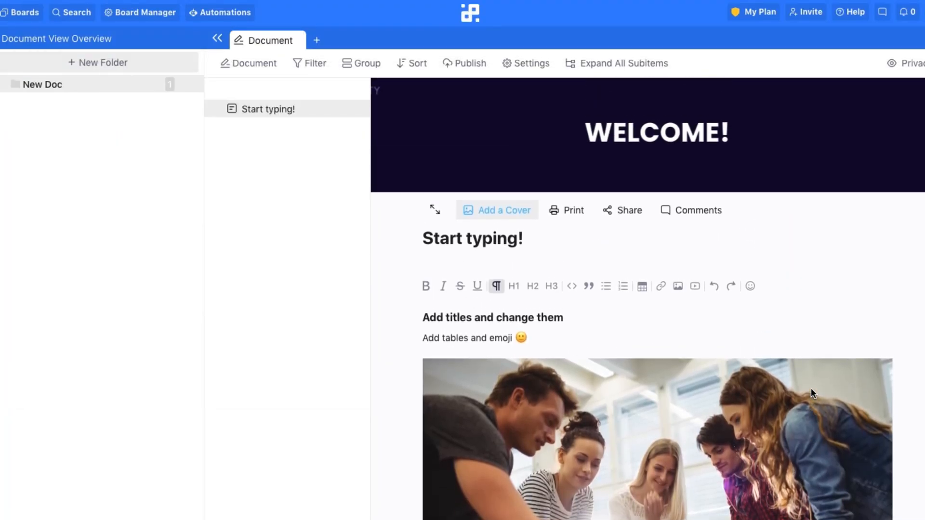
{"action": "right_click", "coordinate": [271, 109]}
{"action": "type", "text": "H"}
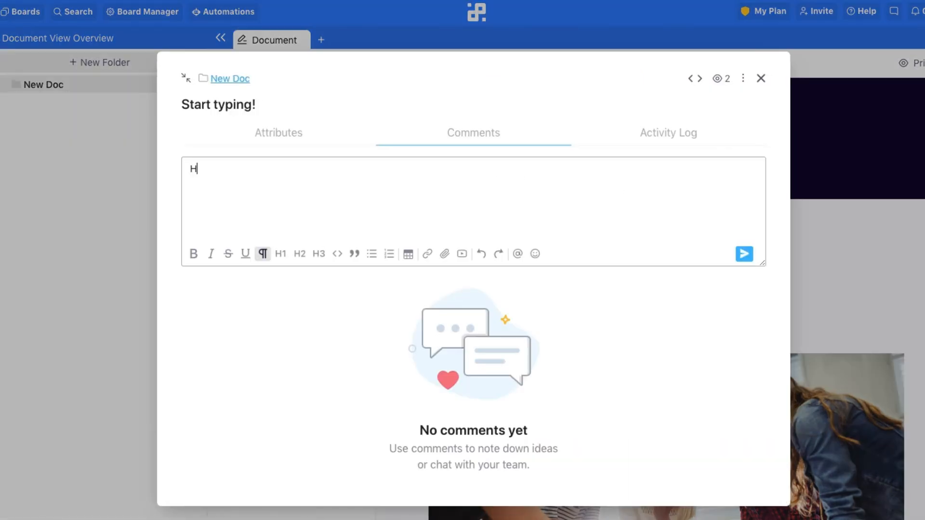
{"action": "type", "text": "ey @Melissa it should be"}
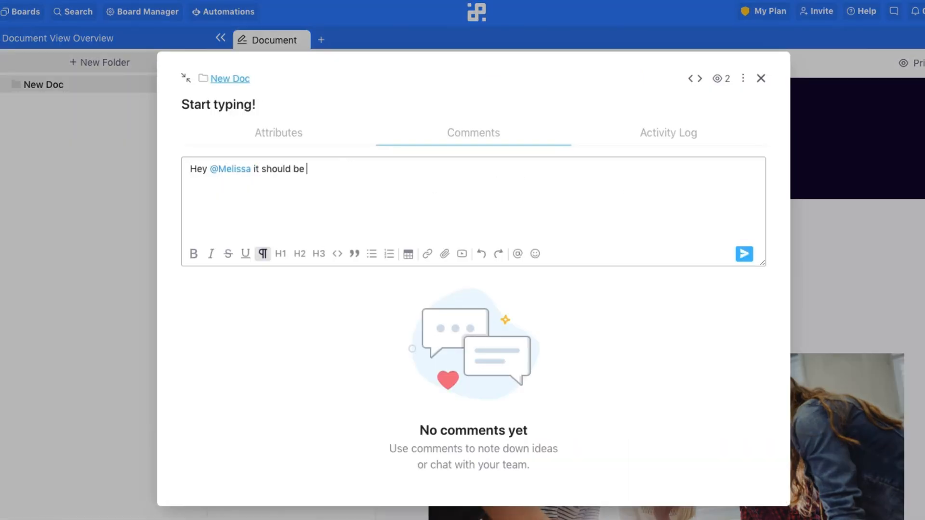
{"action": "type", "text": "done soon! 😃"}
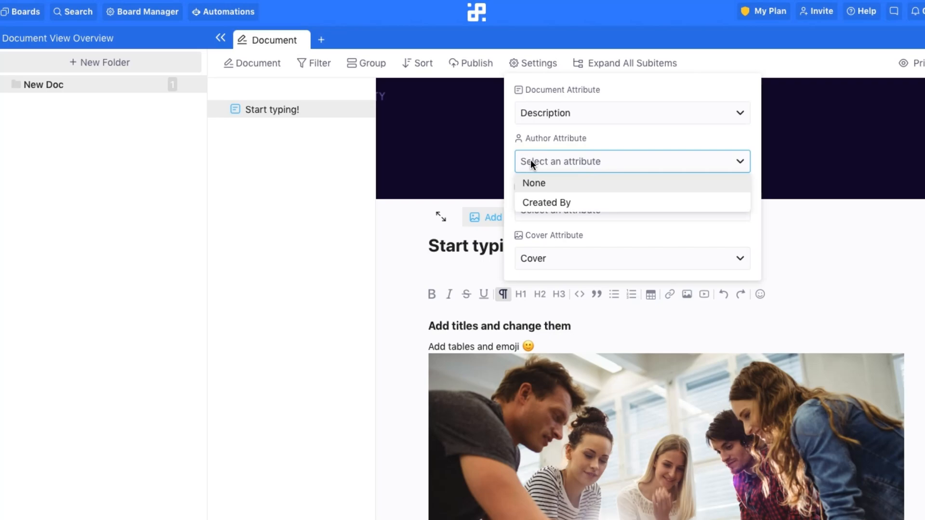
Set Author Attribute to Created By and Date Attribute to Created At.
{"action": "left_click", "coordinate": [547, 202]}
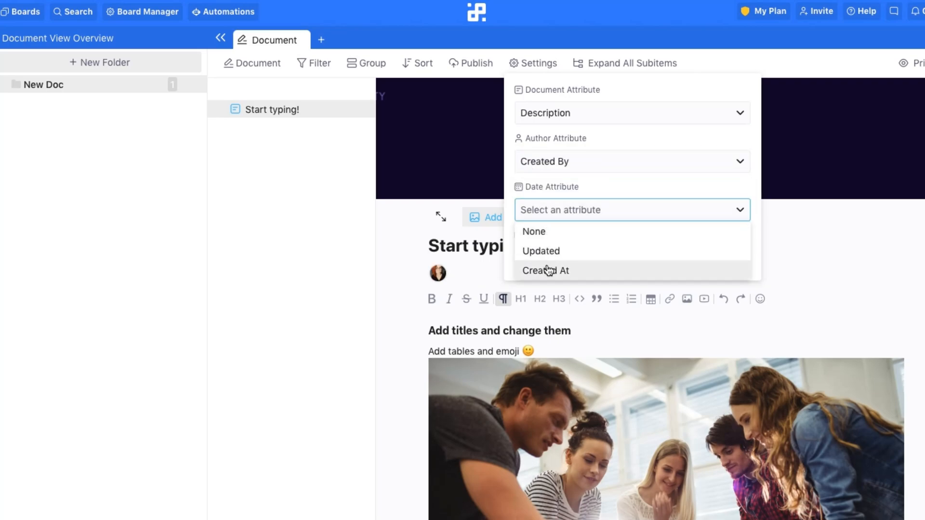
{"action": "left_click", "coordinate": [545, 270]}
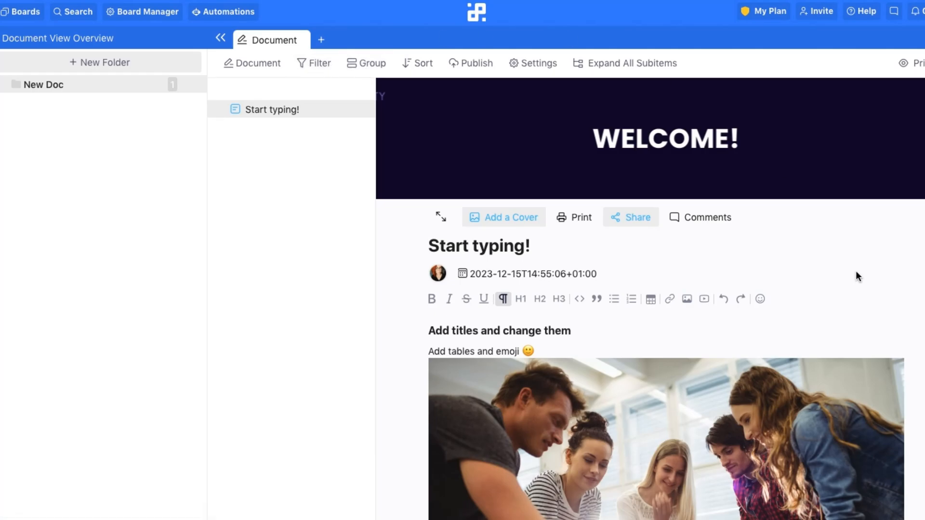
Turn on link sharing for the Start typing! document.
{"action": "left_click", "coordinate": [631, 218]}
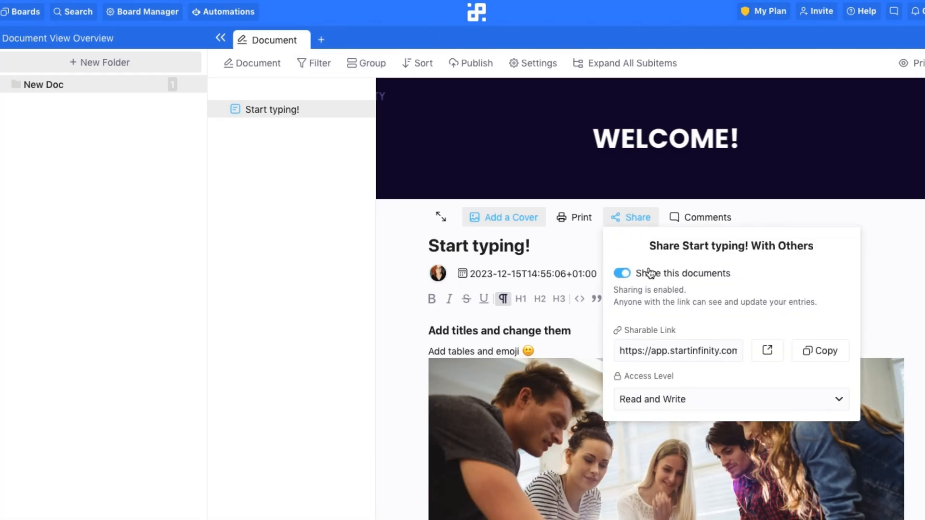
{"action": "left_click", "coordinate": [731, 399]}
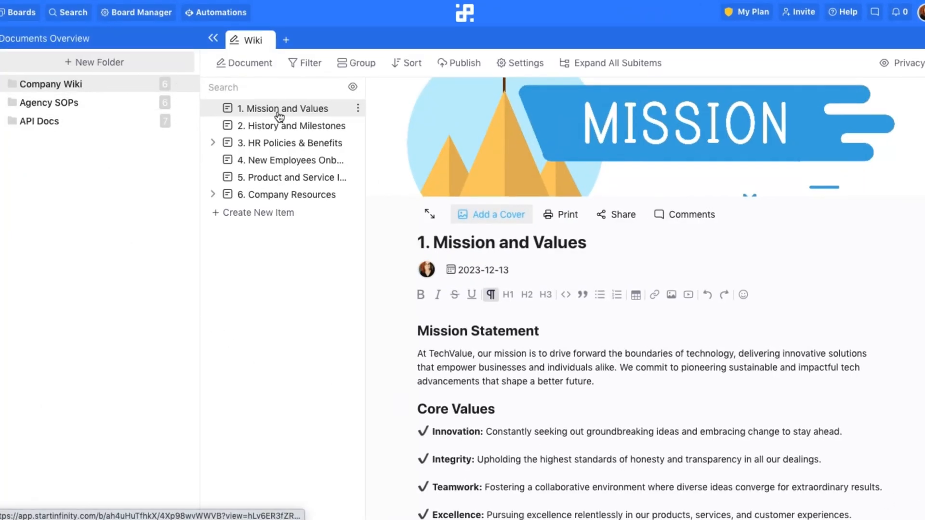
Expand the HR and Company Resources groups and read the History and Milestones page.
{"action": "left_click", "coordinate": [213, 143]}
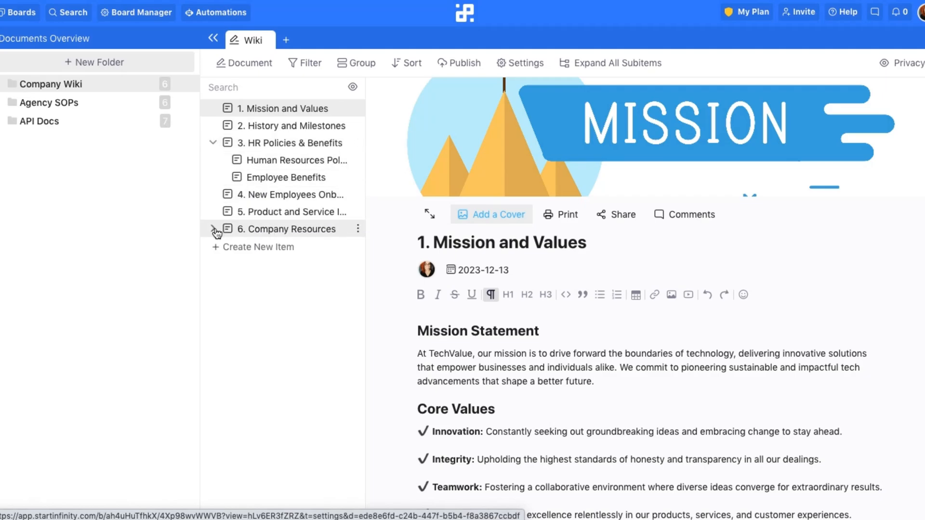
{"action": "left_click", "coordinate": [214, 229]}
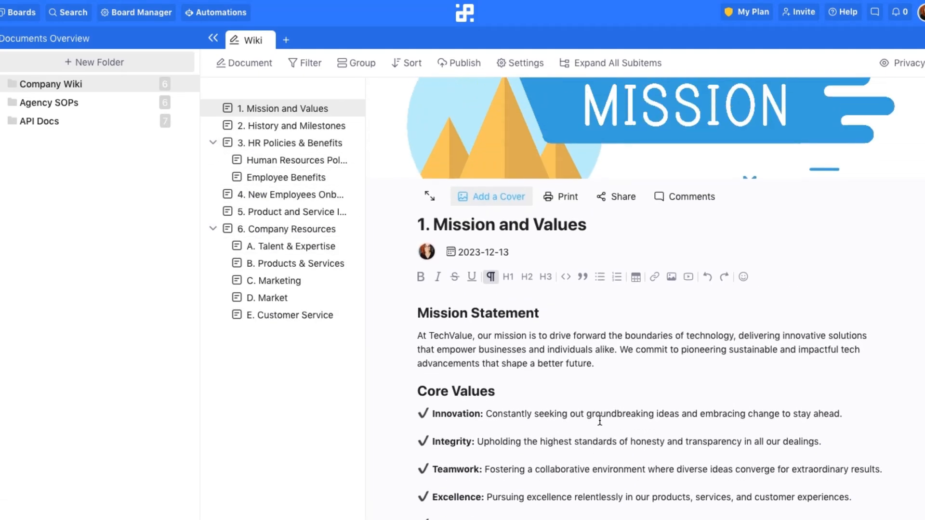
{"action": "left_click", "coordinate": [293, 126]}
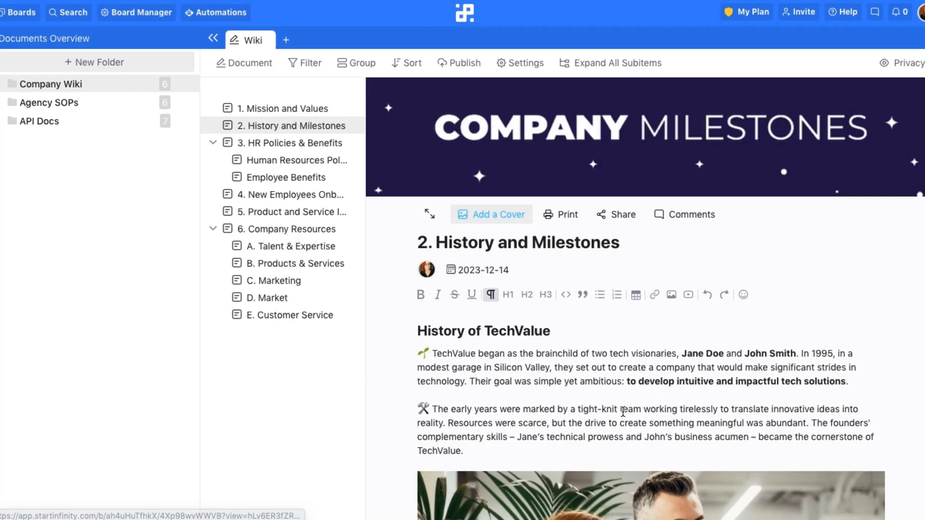
{"action": "scroll", "scroll_direction": "down", "scroll_amount": 3}
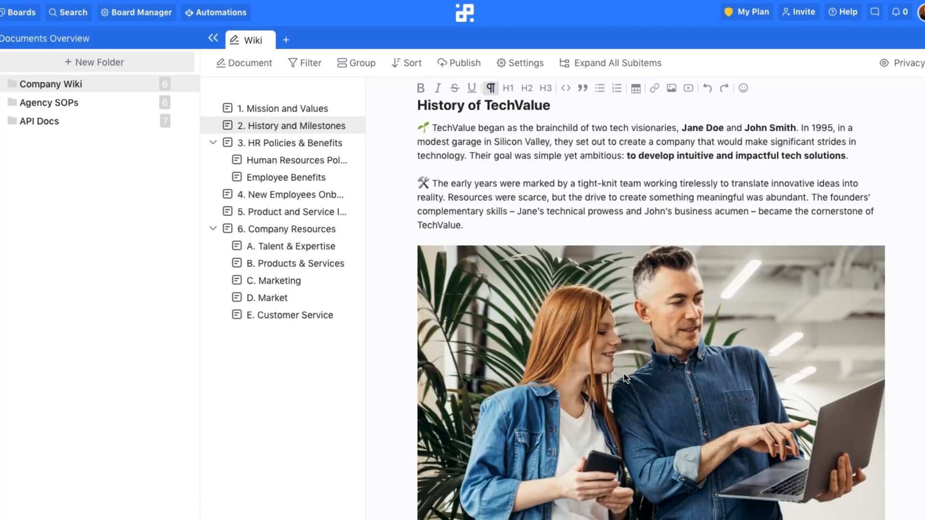
{"action": "scroll", "scroll_direction": "down", "scroll_amount": 3}
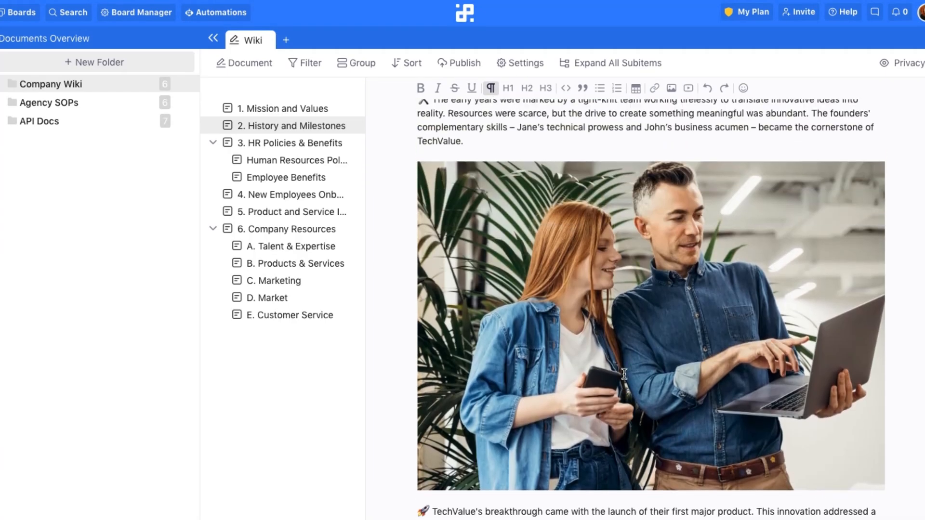
Browse Human Resources Policies, Employee Benefits and A. Talent & Expertise, then go to Agency SOPs.
{"action": "left_click", "coordinate": [296, 160]}
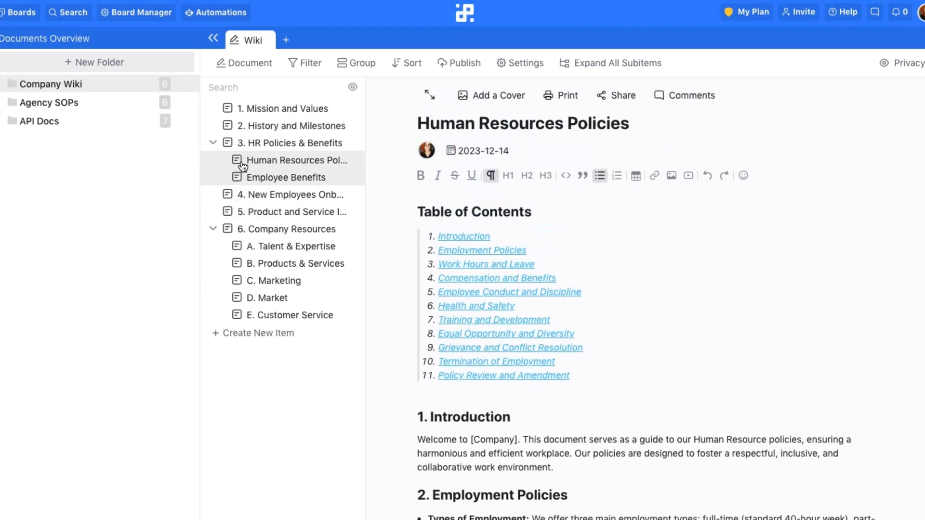
{"action": "left_click", "coordinate": [286, 177]}
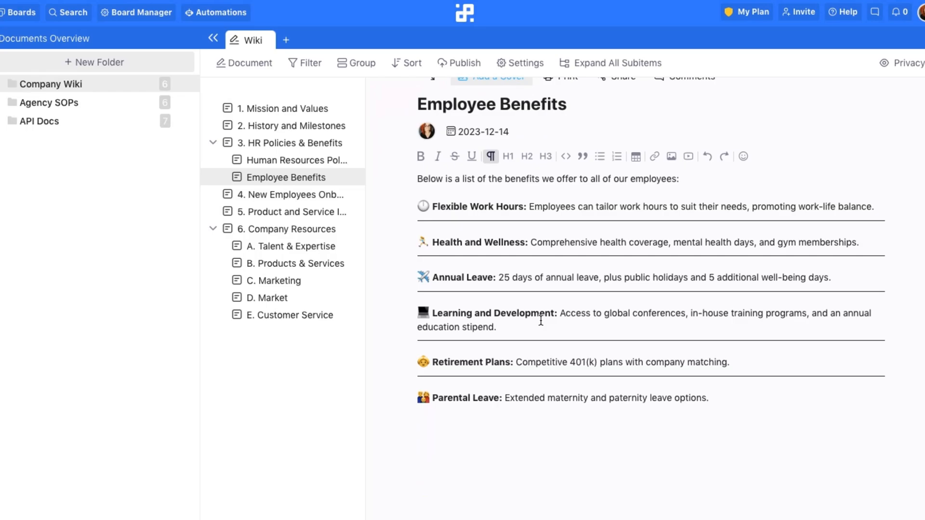
{"action": "left_click", "coordinate": [291, 246]}
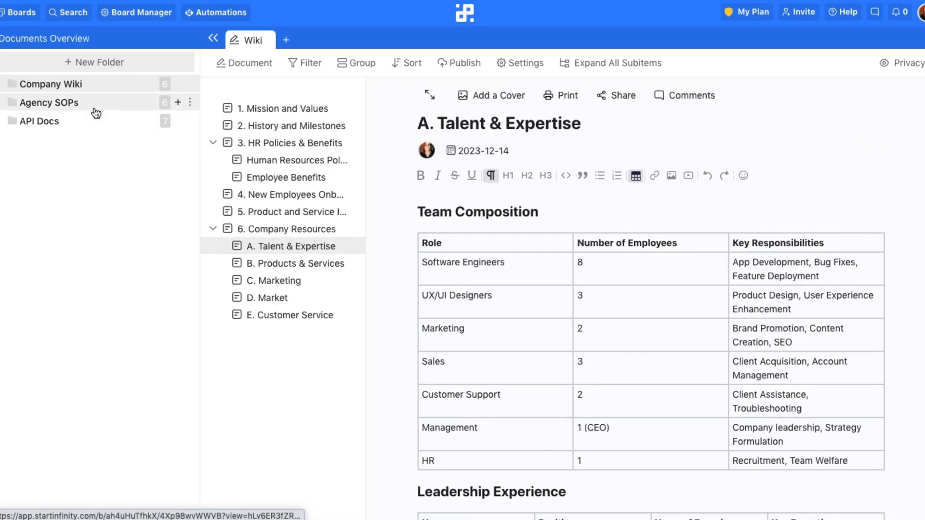
{"action": "left_click", "coordinate": [49, 102]}
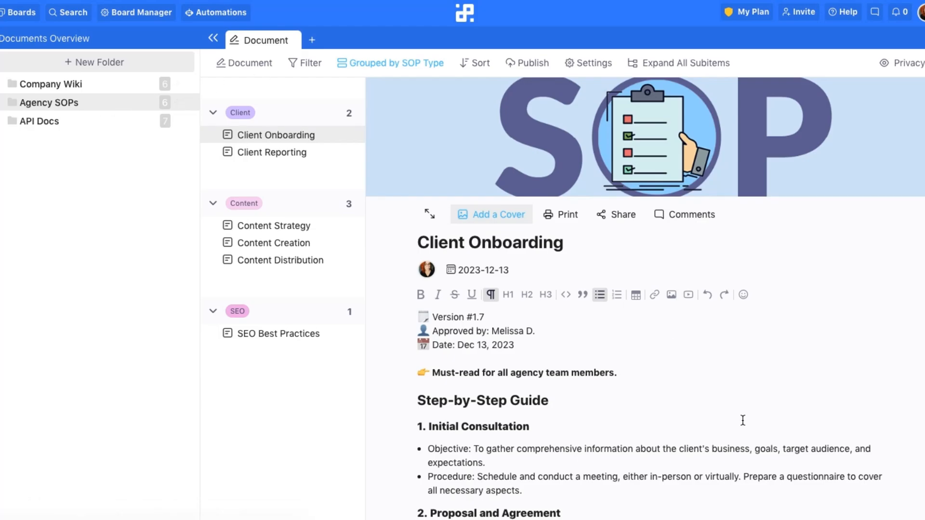
{"action": "scroll", "scroll_direction": "down", "scroll_amount": 3}
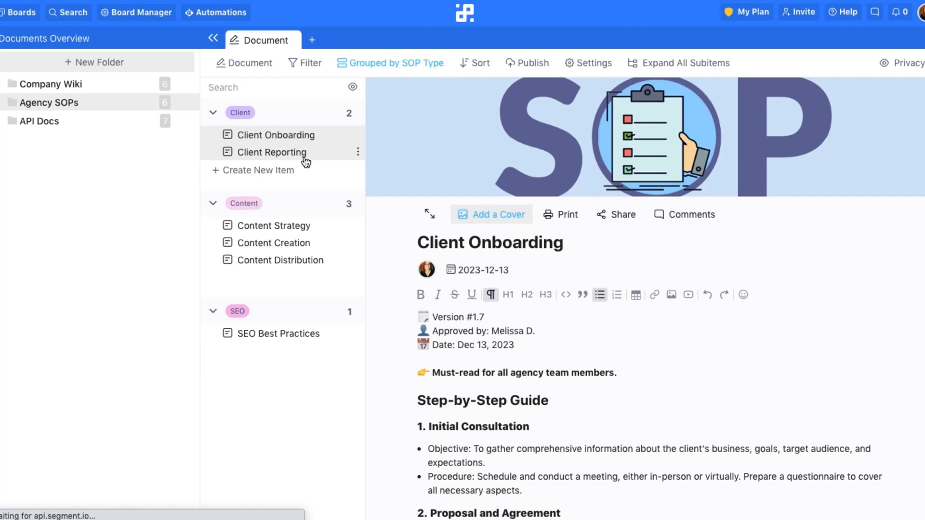
{"action": "left_click", "coordinate": [274, 225]}
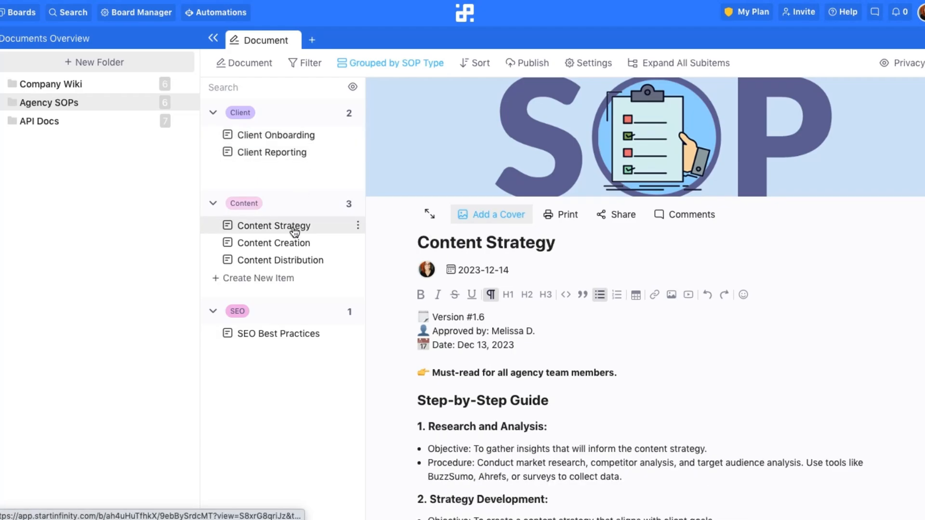
{"action": "scroll", "scroll_direction": "down", "scroll_amount": 3}
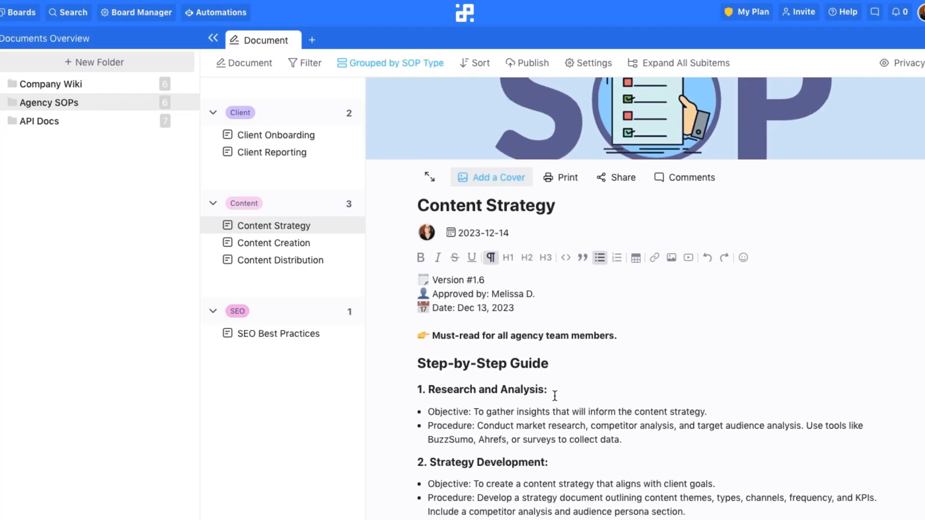
{"action": "mouse_move", "coordinate": [79, 239]}
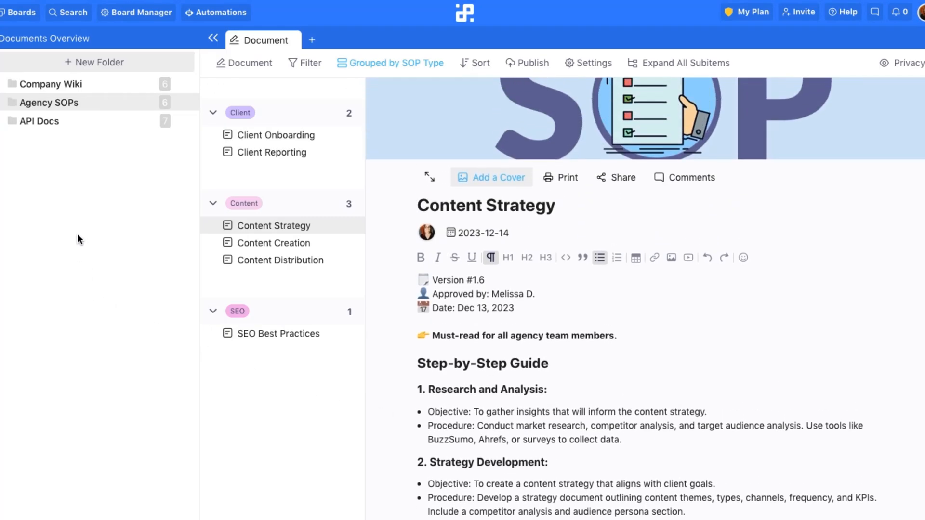
Switch to the API Docs folder and scroll its Boards page.
{"action": "left_click", "coordinate": [40, 121]}
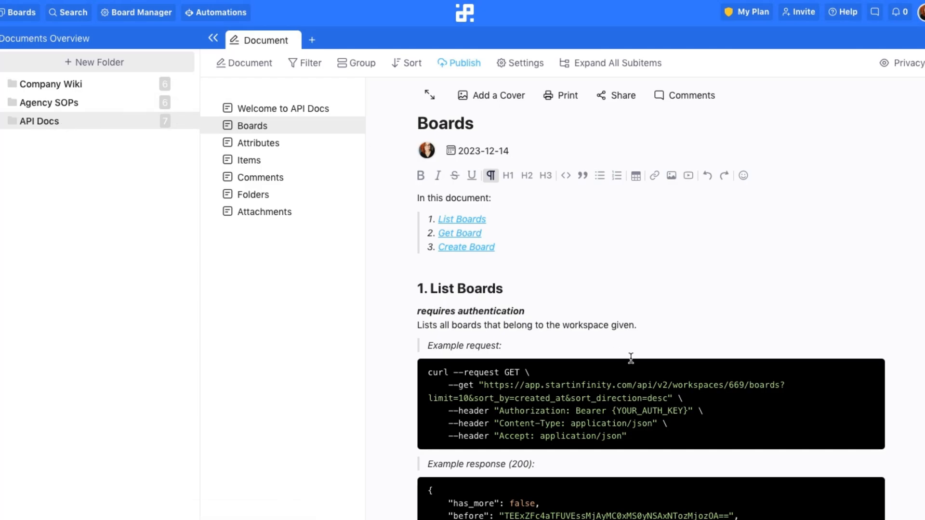
{"action": "scroll", "scroll_direction": "down", "scroll_amount": 3}
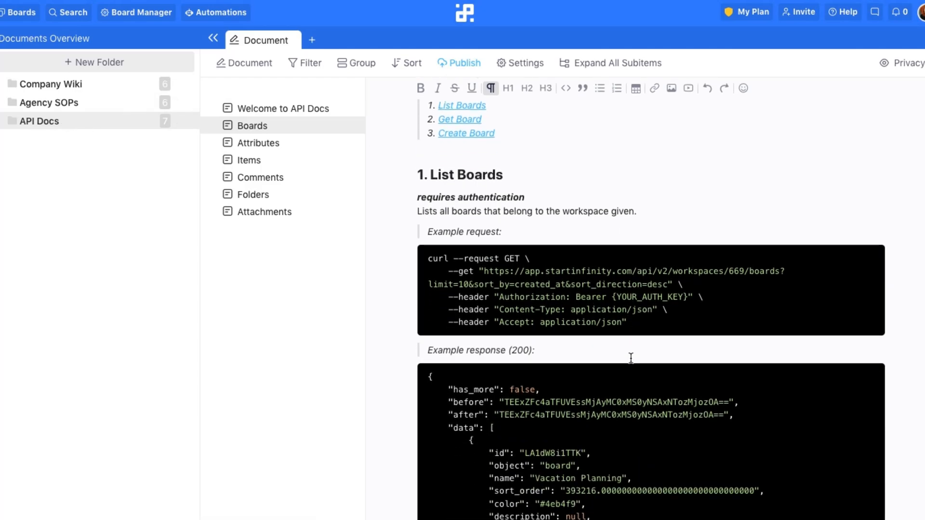
{"action": "scroll", "scroll_direction": "down", "scroll_amount": 3}
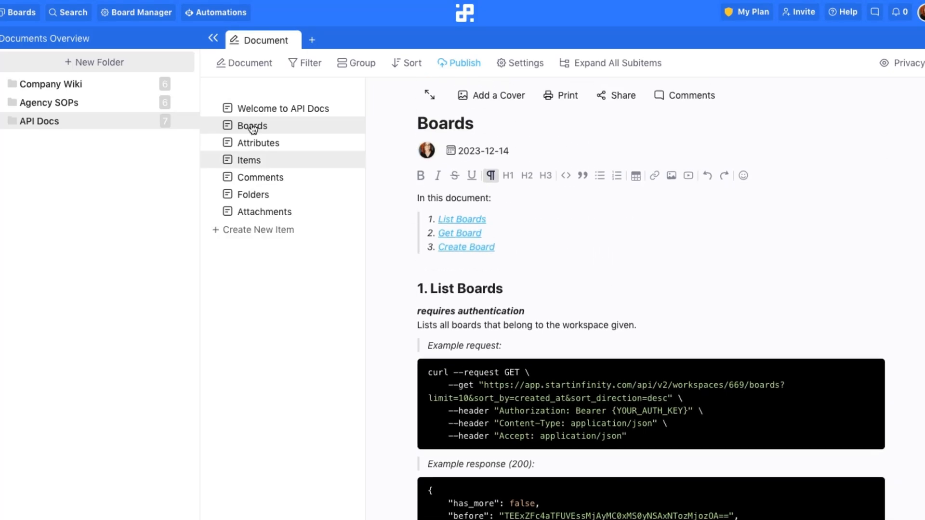
Browse the Attributes and Items pages, ending on Welcome to API Docs.
{"action": "left_click", "coordinate": [259, 143]}
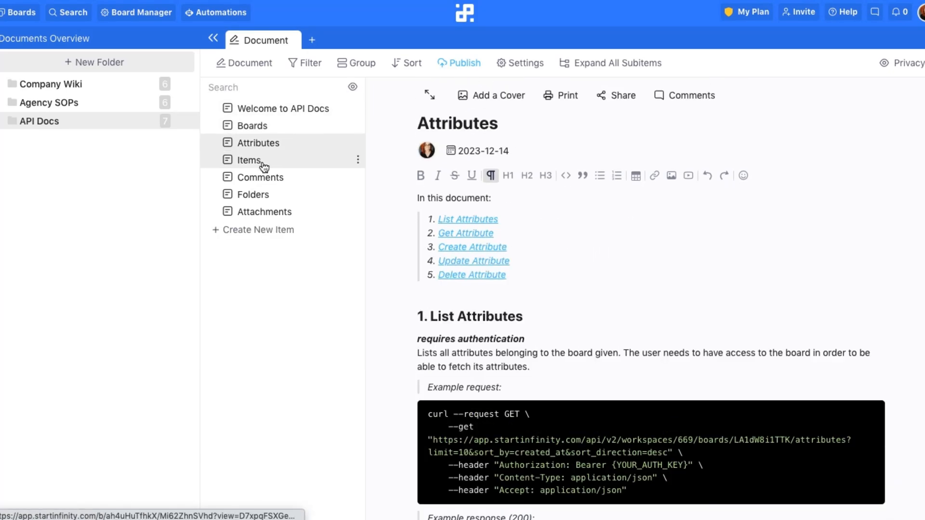
{"action": "left_click", "coordinate": [249, 159]}
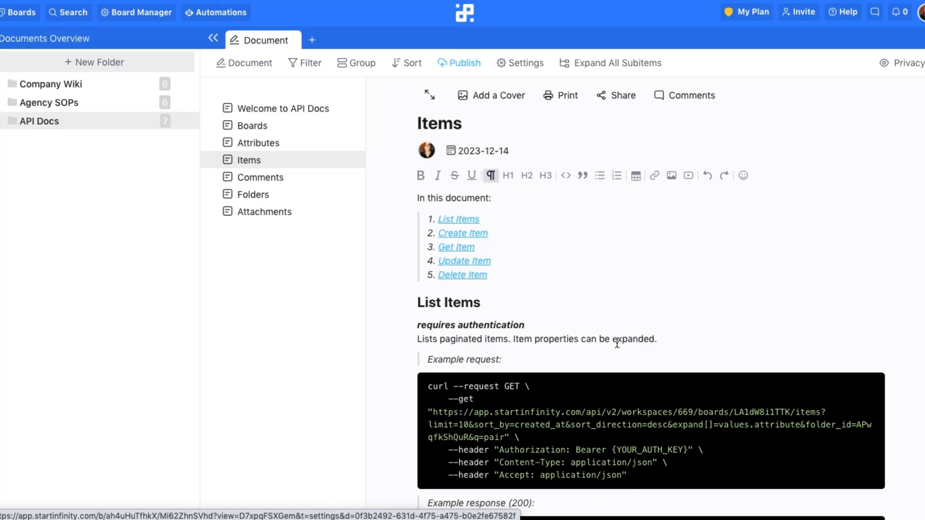
{"action": "scroll", "scroll_direction": "down", "scroll_amount": 3}
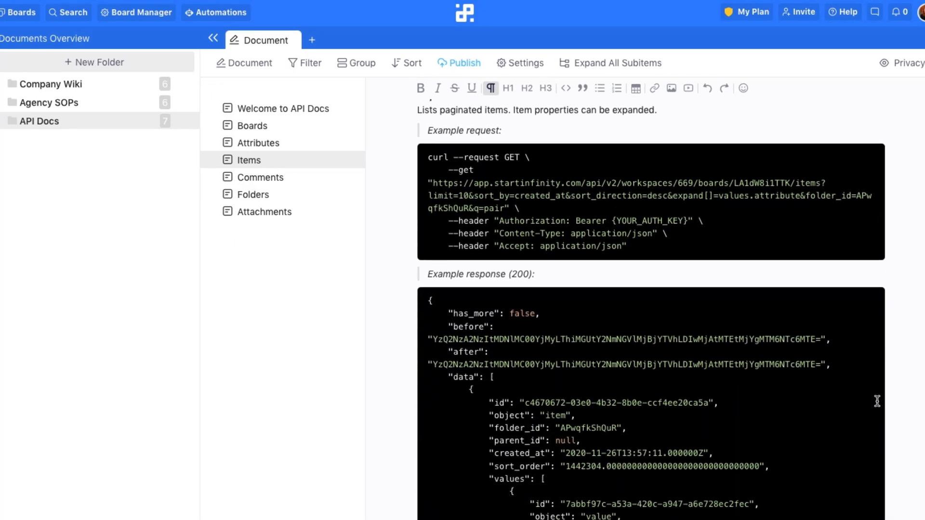
{"action": "left_click", "coordinate": [284, 108]}
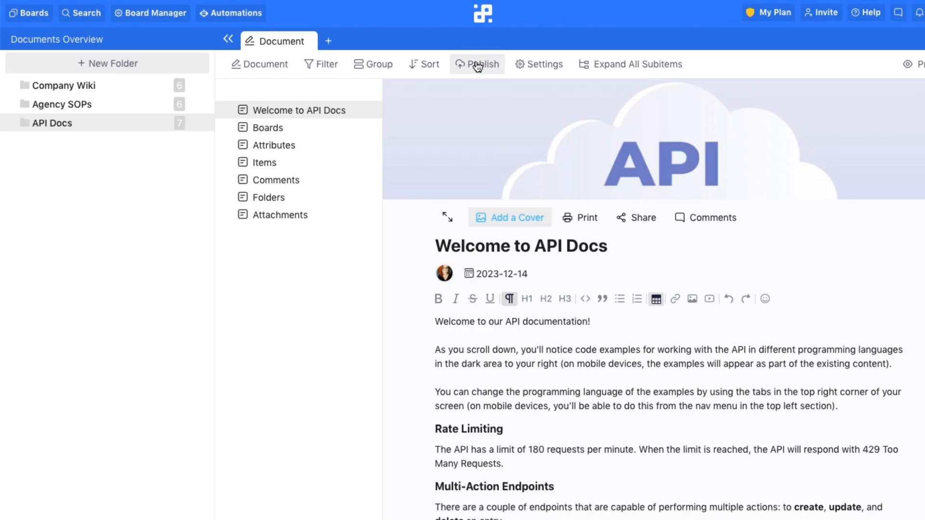
Publish the API Docs and visit their public sharable link.
{"action": "left_click", "coordinate": [477, 64]}
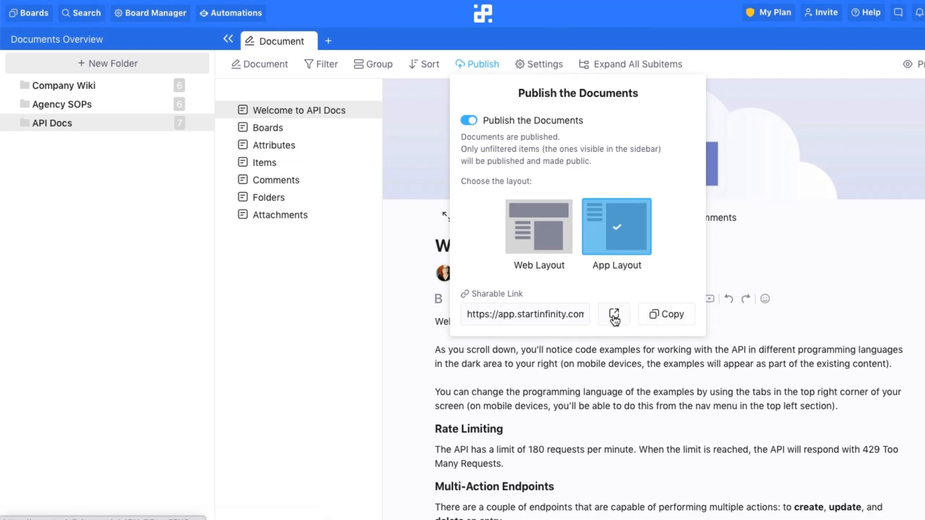
{"action": "left_click", "coordinate": [614, 314]}
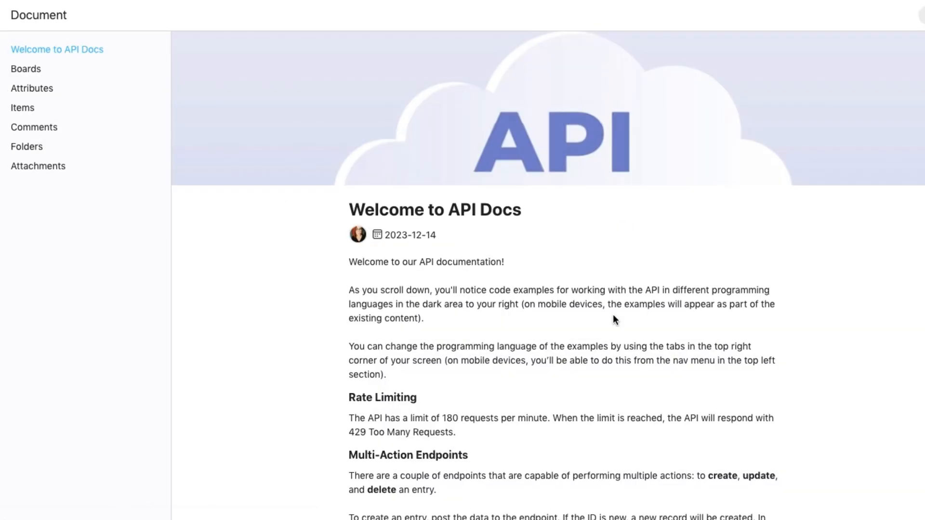
View the Boards page with List, Get and Create Board endpoints on the public site.
{"action": "scroll", "scroll_direction": "down", "scroll_amount": 3}
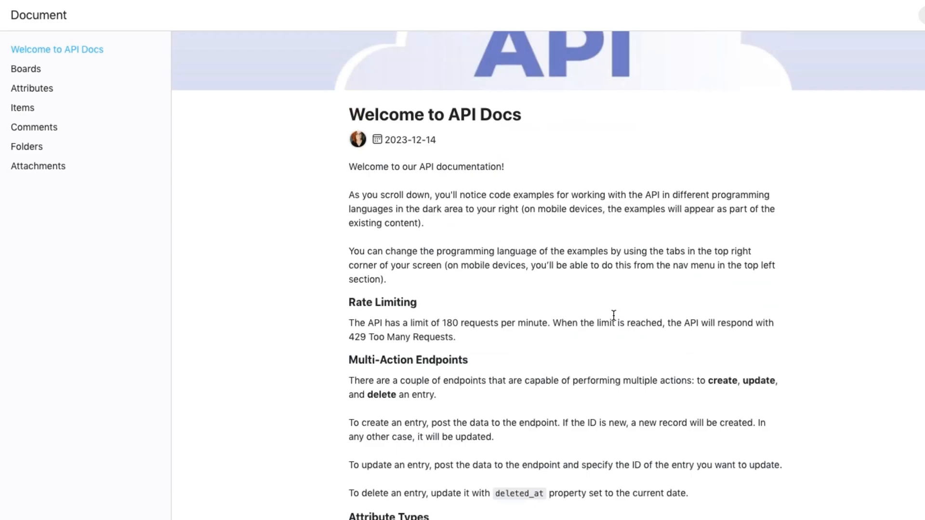
{"action": "left_click", "coordinate": [25, 68]}
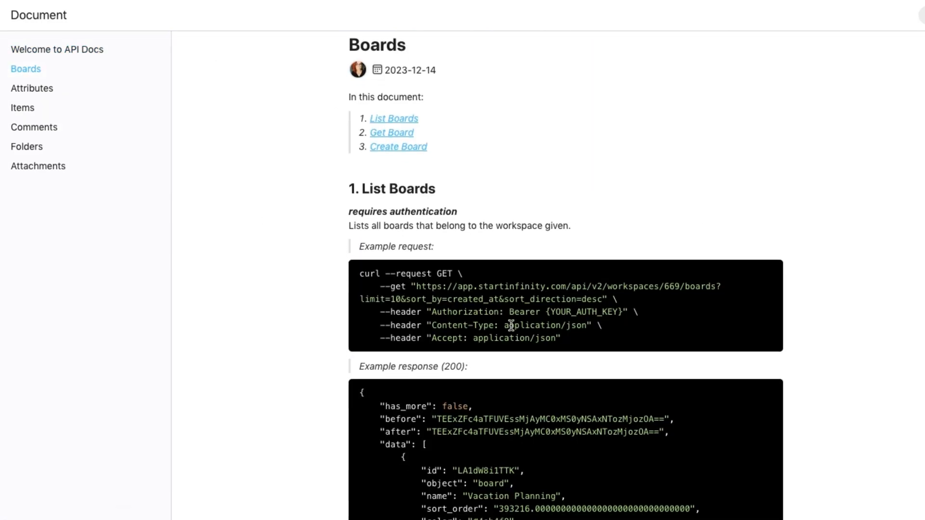